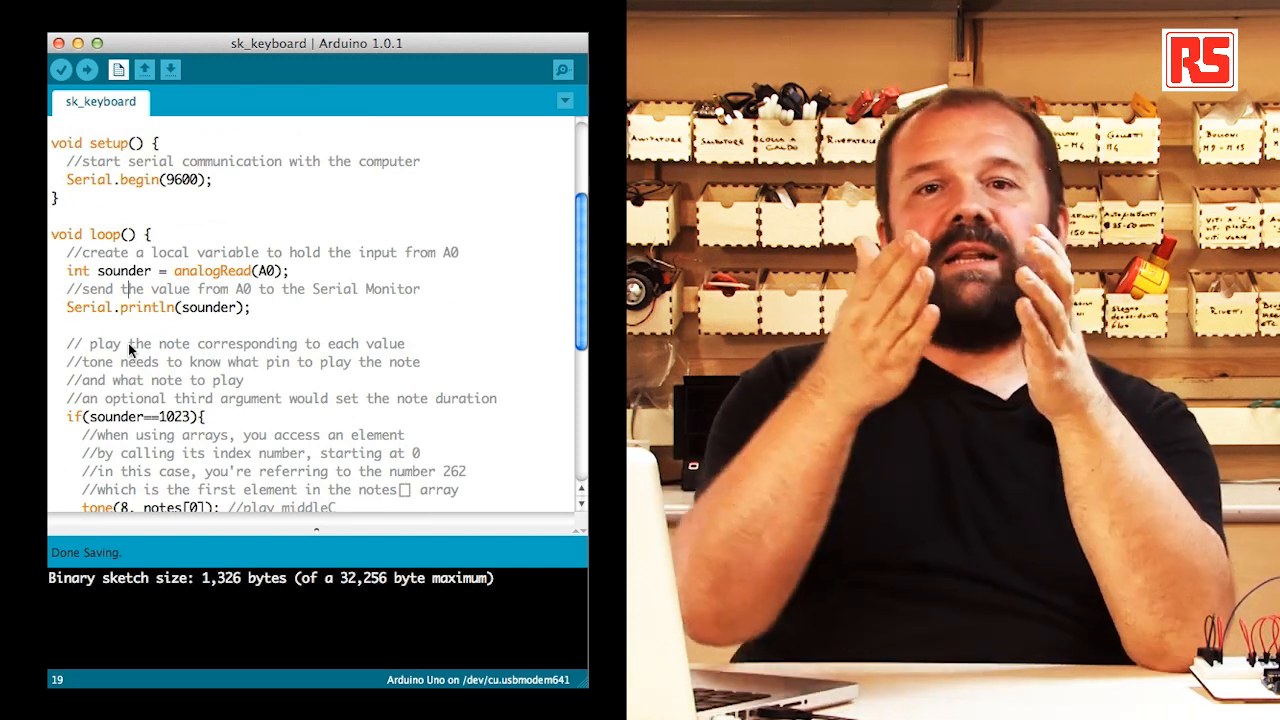
Watch the Serial Monitor stream readings that jump from 0 to 1023 on a button press.
{"action": "scroll", "scroll_direction": "down", "scroll_amount": 3}
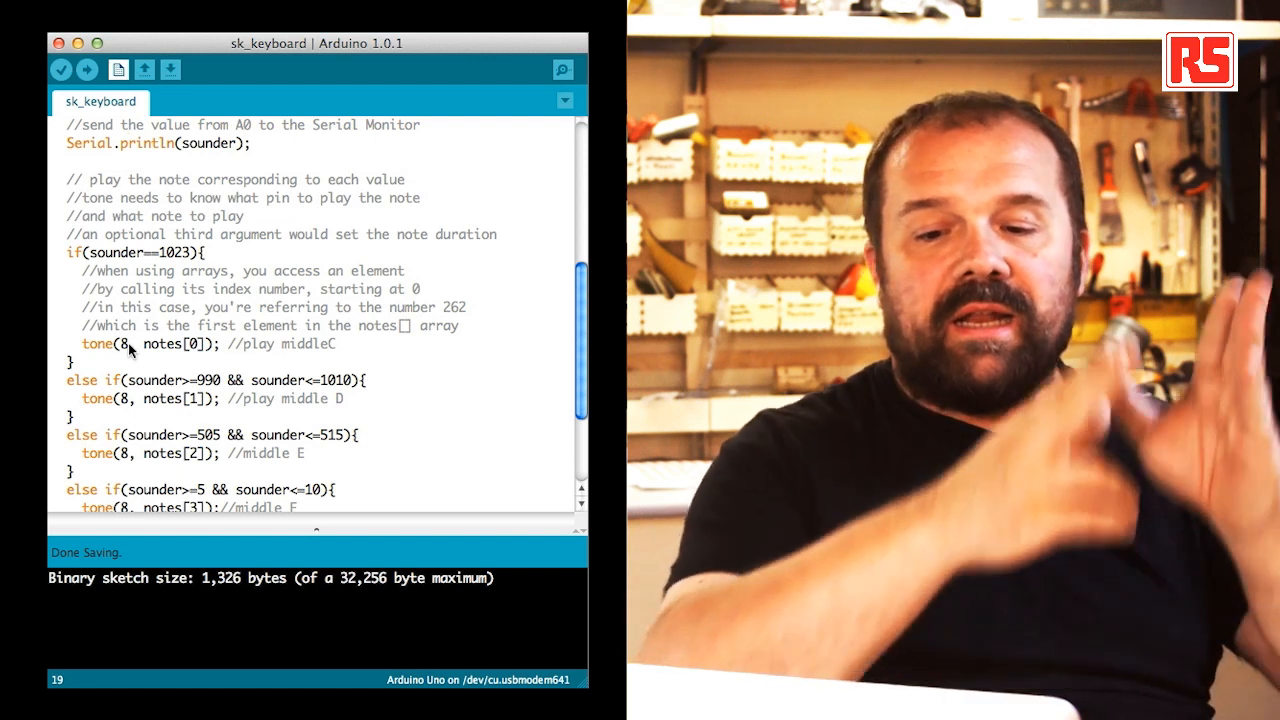
{"action": "scroll", "scroll_direction": "down", "scroll_amount": 3}
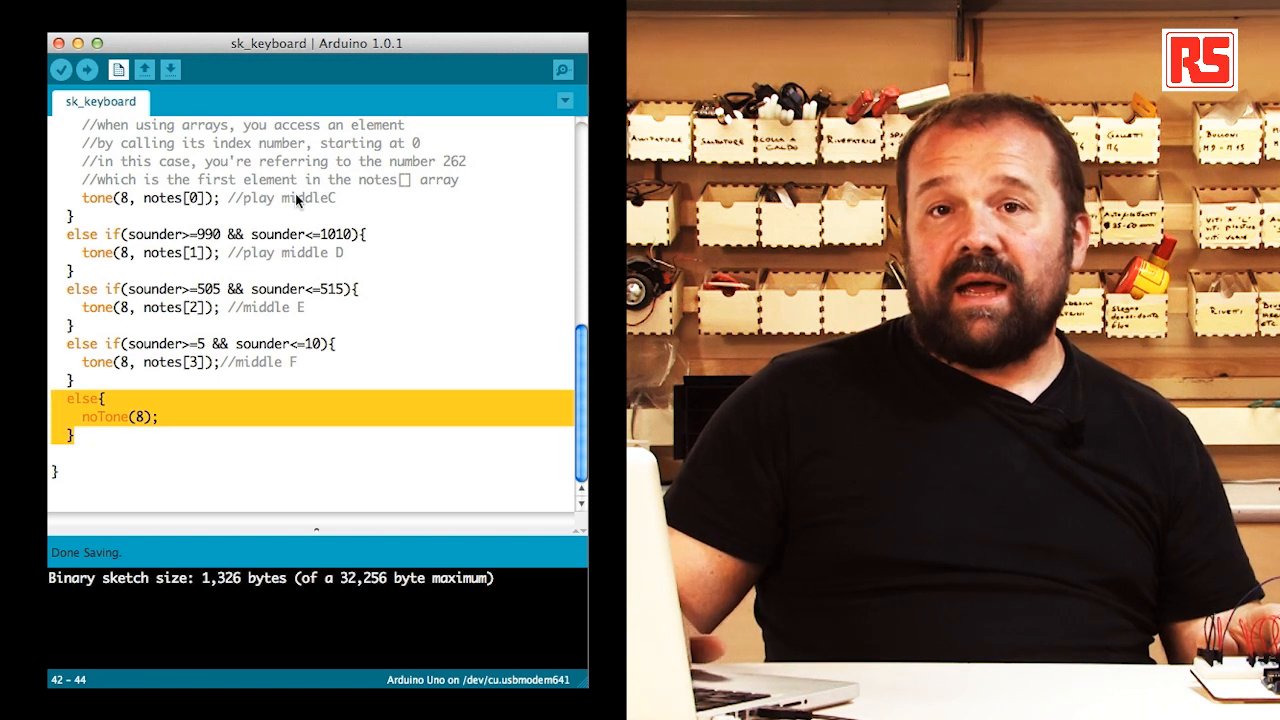
{"action": "mouse_move", "coordinate": [564, 70]}
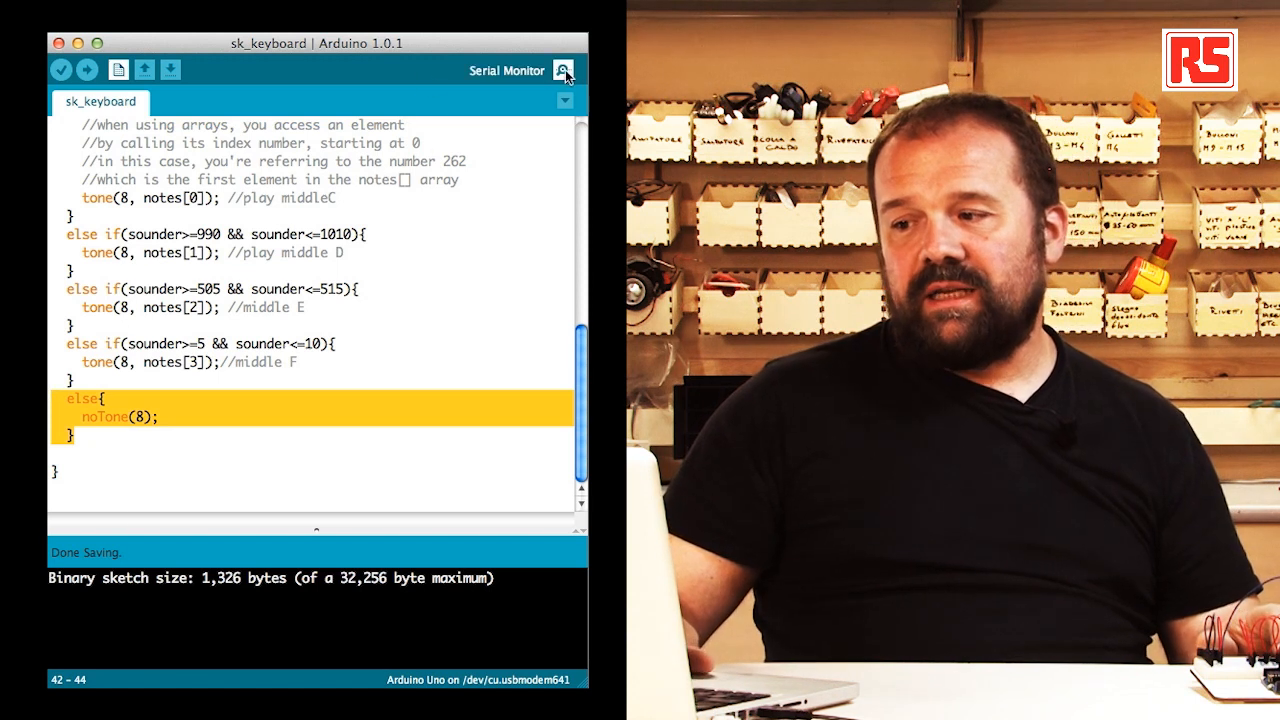
{"action": "left_click", "coordinate": [564, 70]}
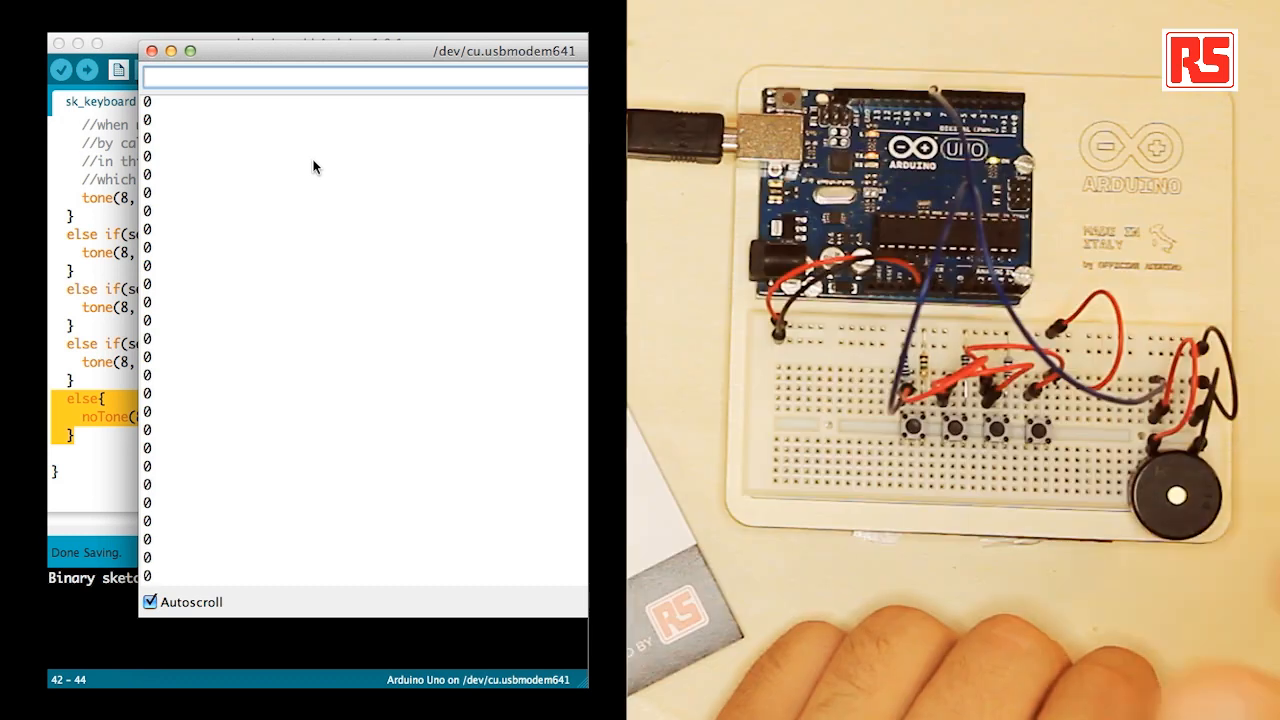
{"action": "left_click", "coordinate": [990, 430]}
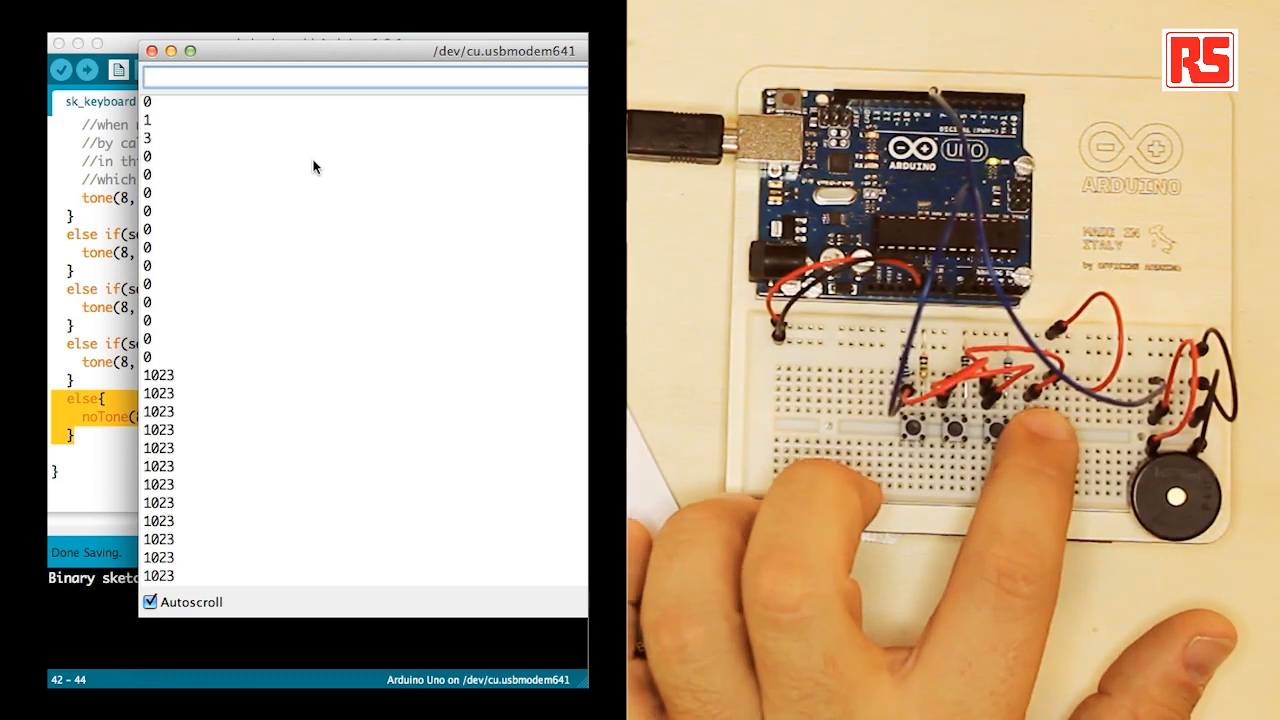